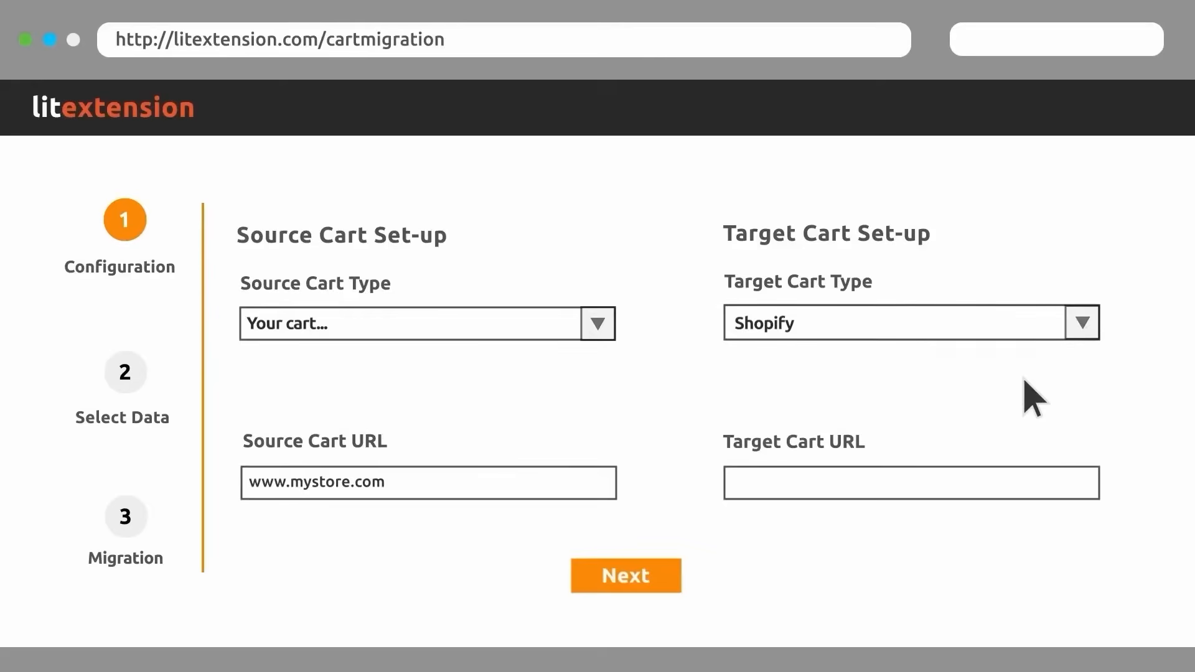
- Sign in to the LitExtension account with email and password to reach My Migrations
left_click(625, 576)
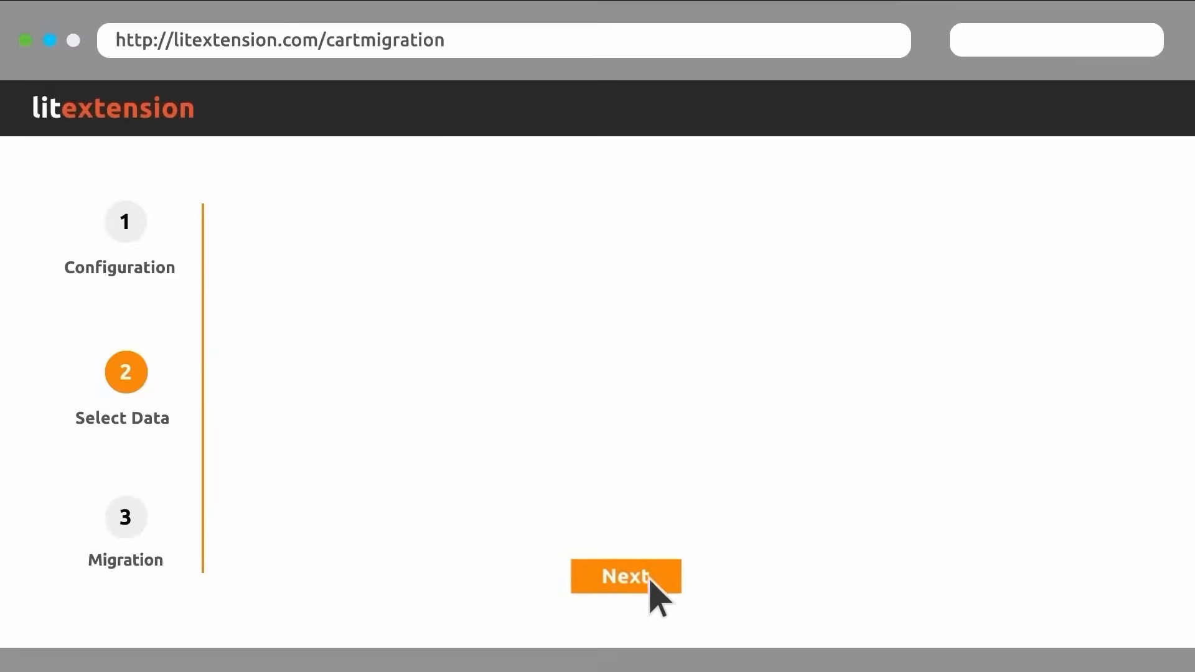
left_click(625, 576)
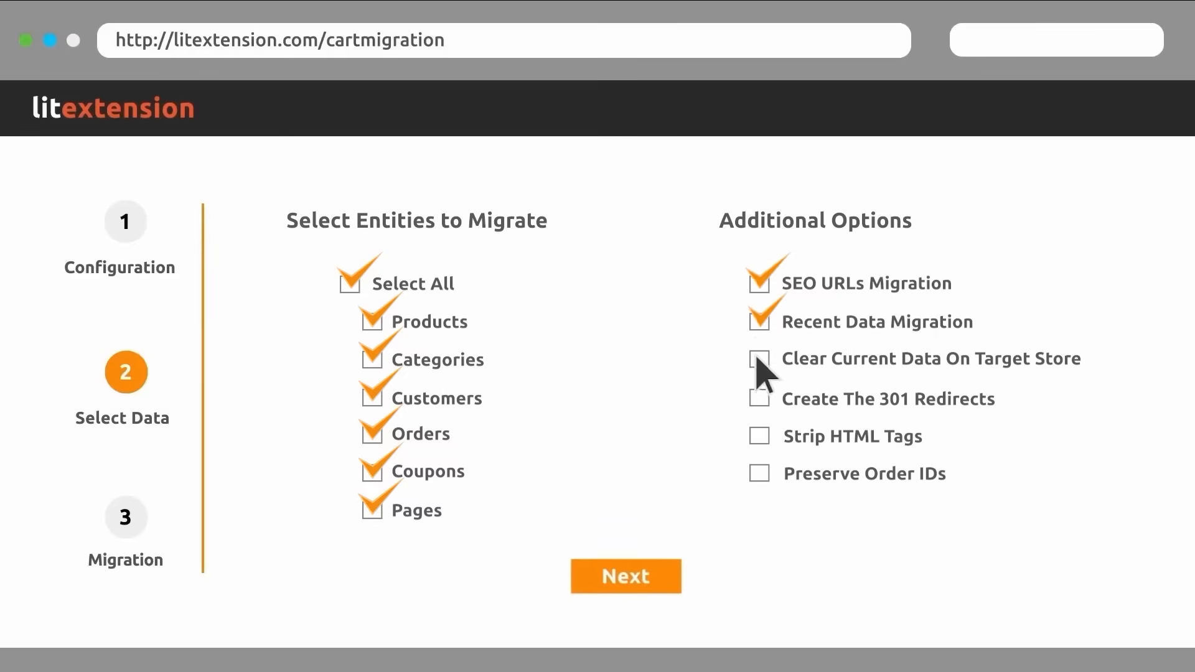
left_click(623, 577)
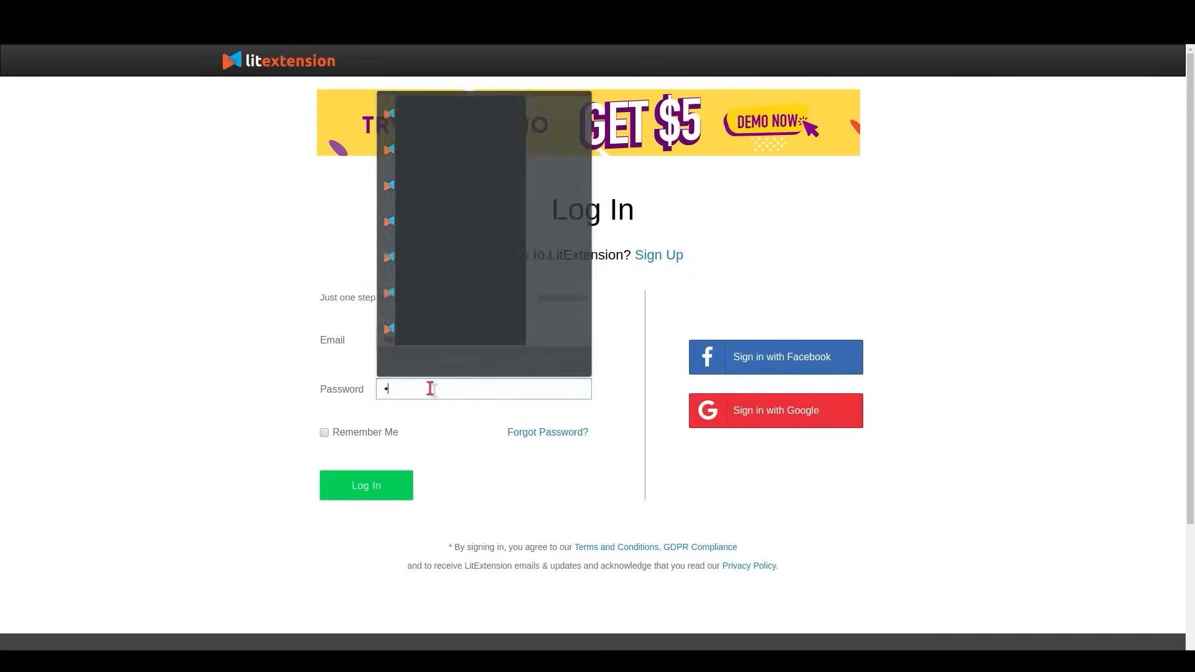
left_click(365, 484)
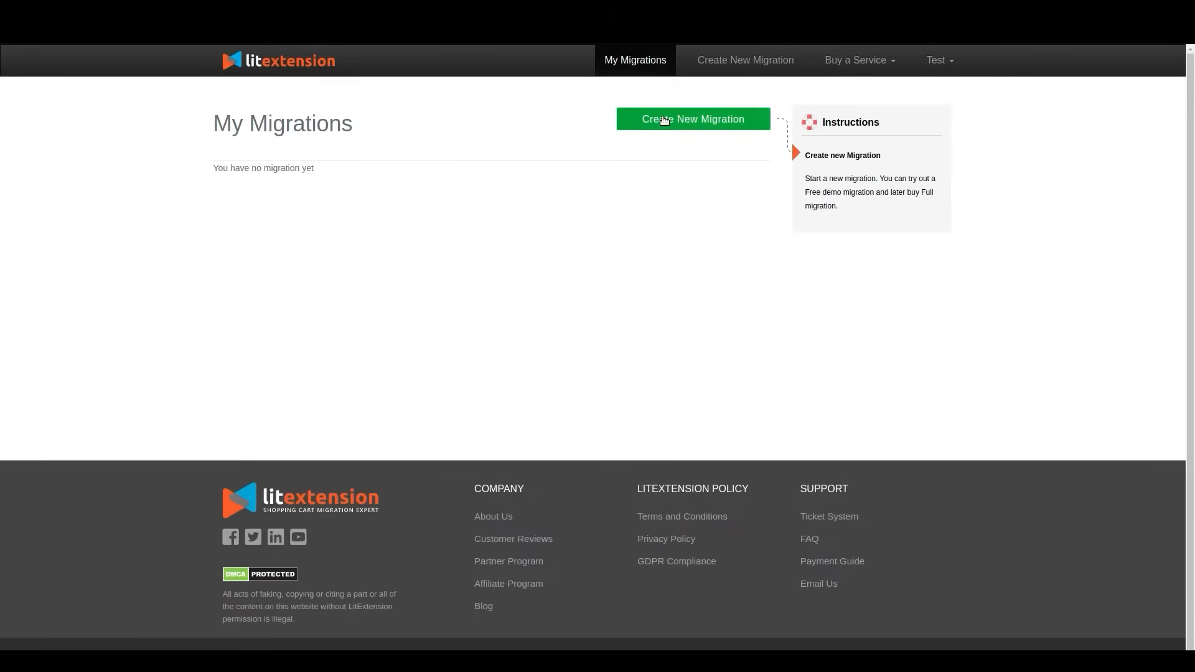
- Create a new migration with WooCommerce as the source cart and verify its connection
left_click(692, 119)
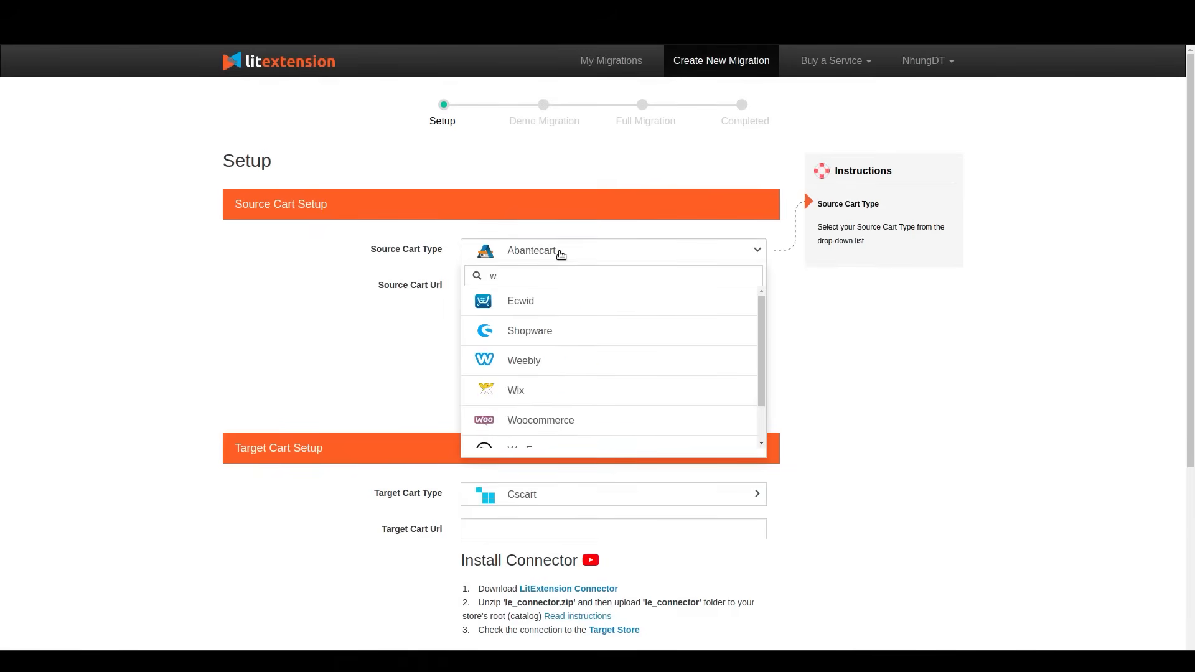
left_click(540, 420)
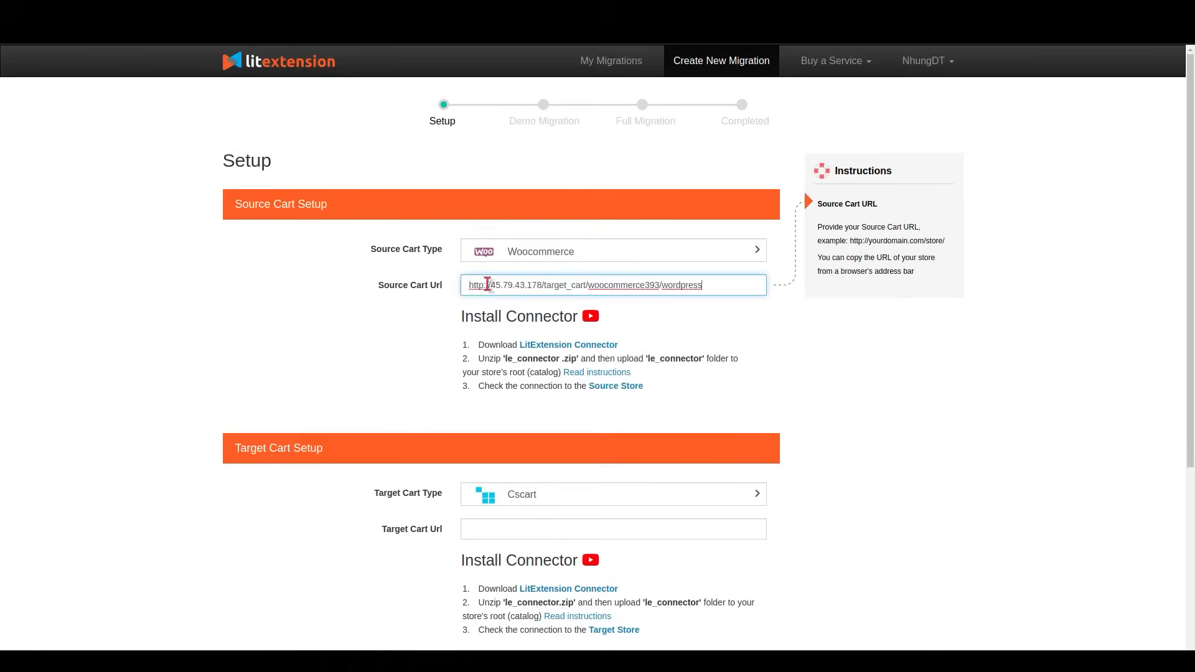
left_click(615, 386)
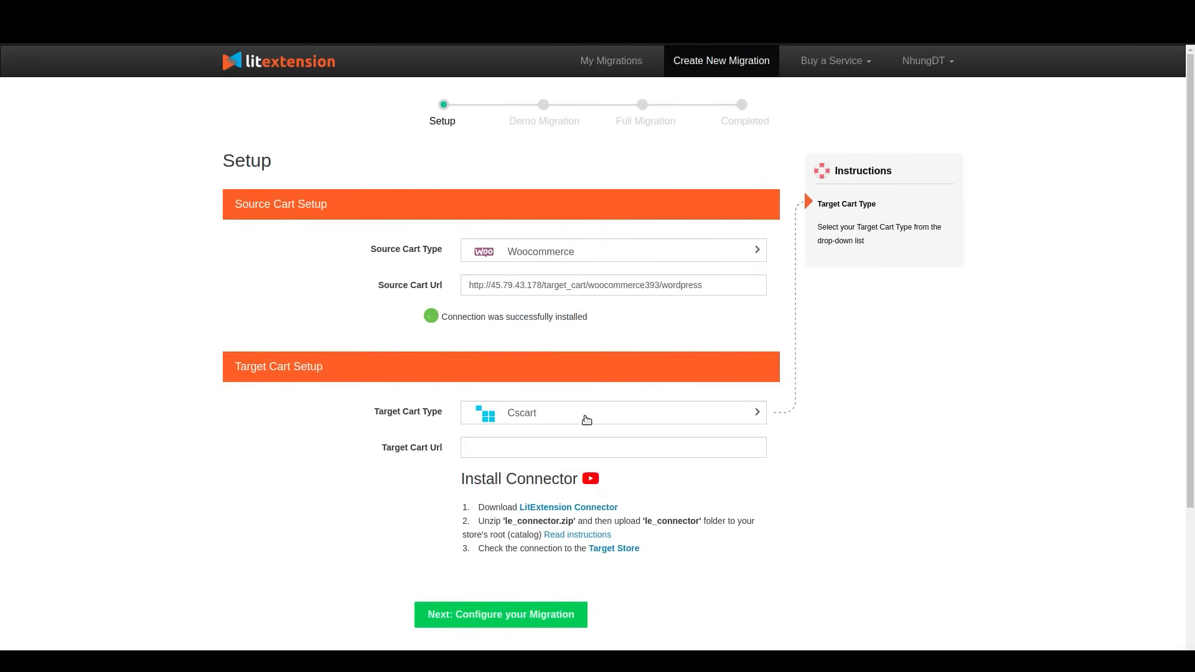
- Set Shopify as the target cart with its store URL, API key and password
left_click(612, 412)
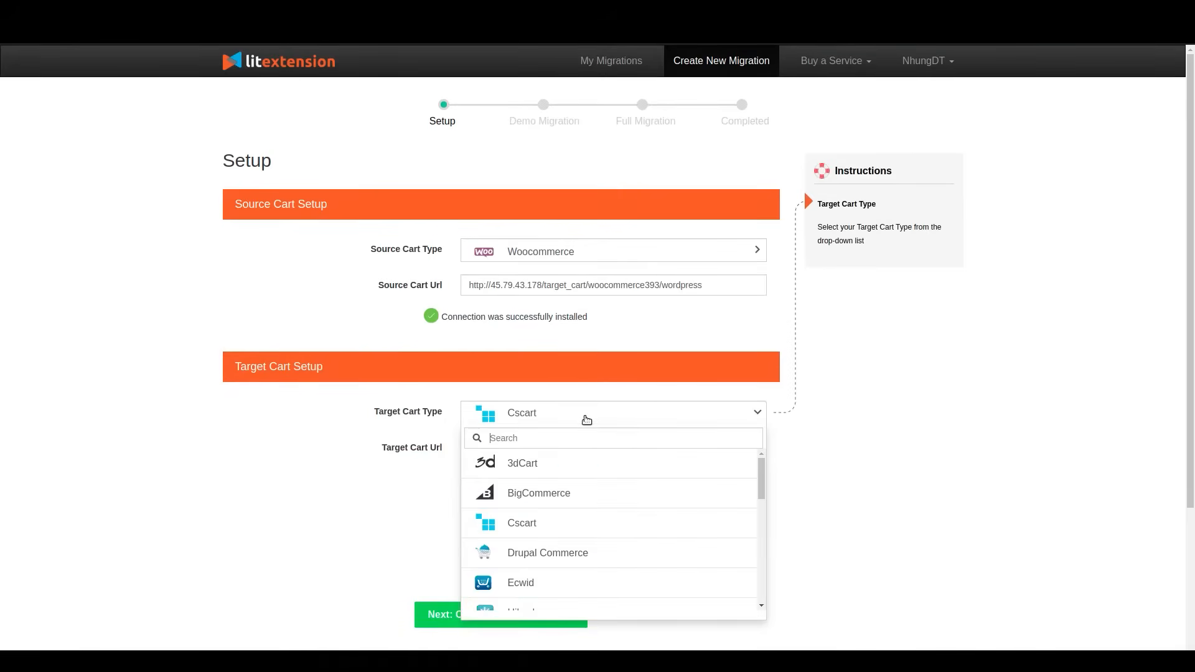
type("shop")
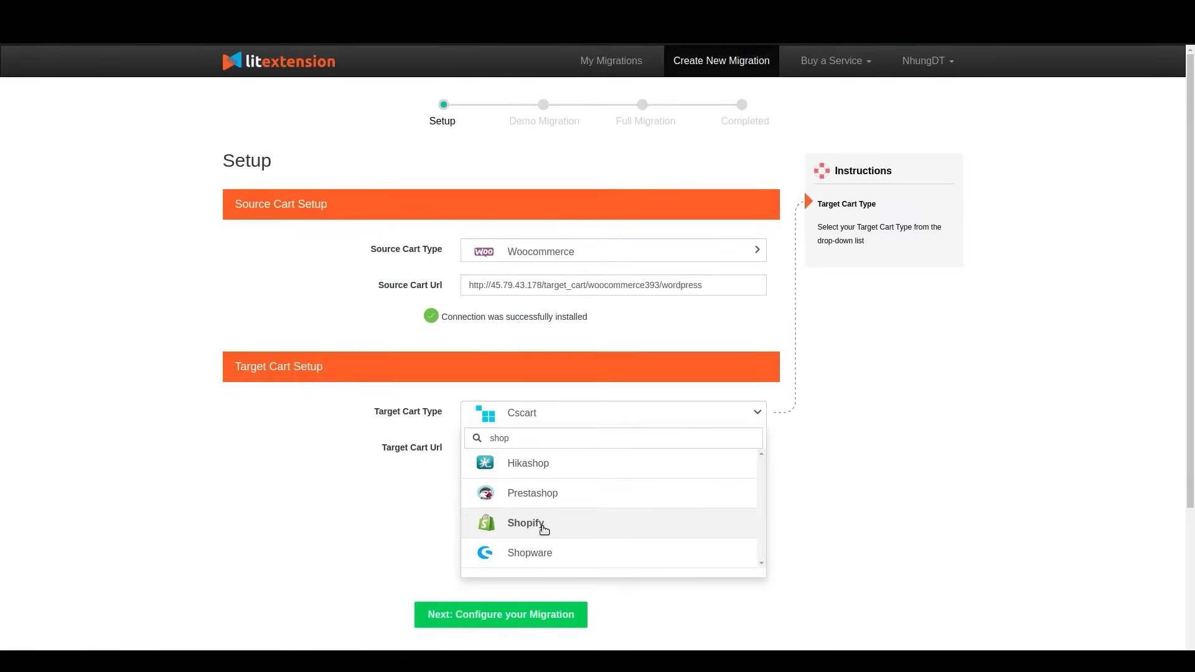
left_click(525, 523)
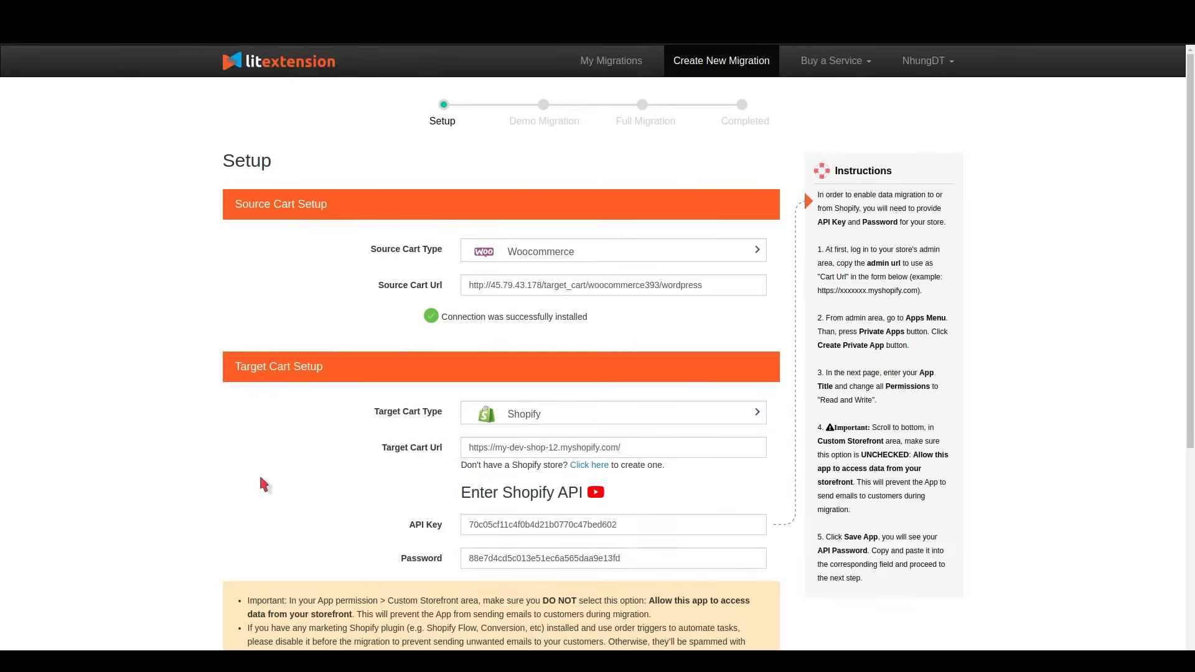
scroll("down", 3)
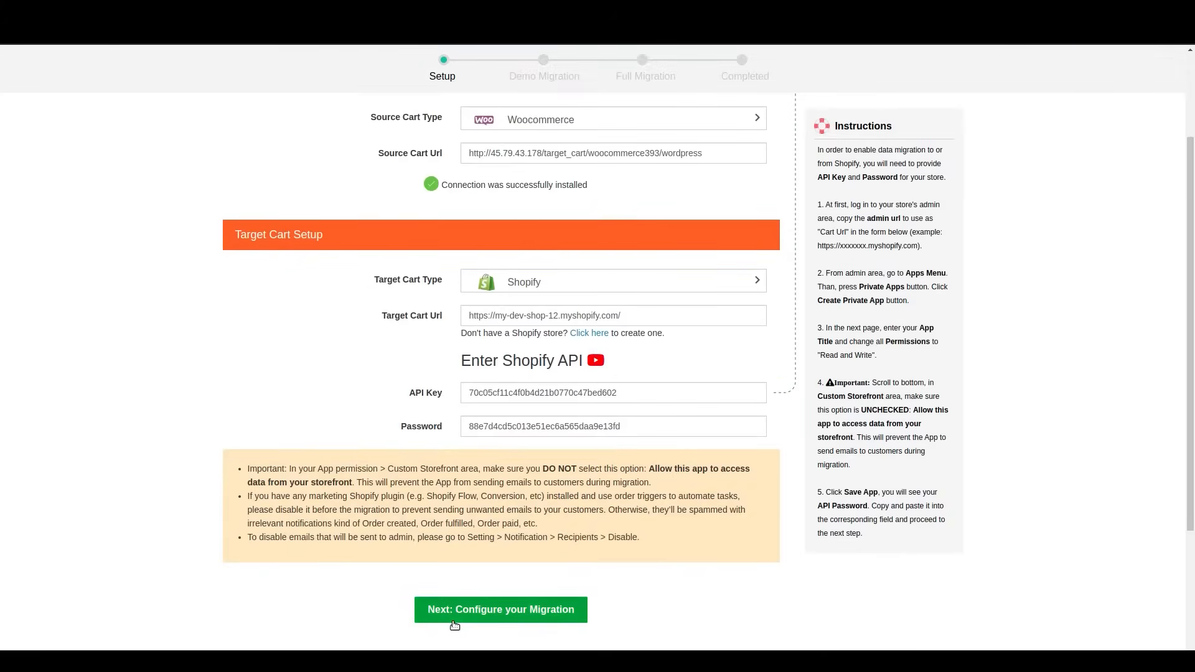
- Select all entities for migration and enable clearing current data on the target store
left_click(500, 609)
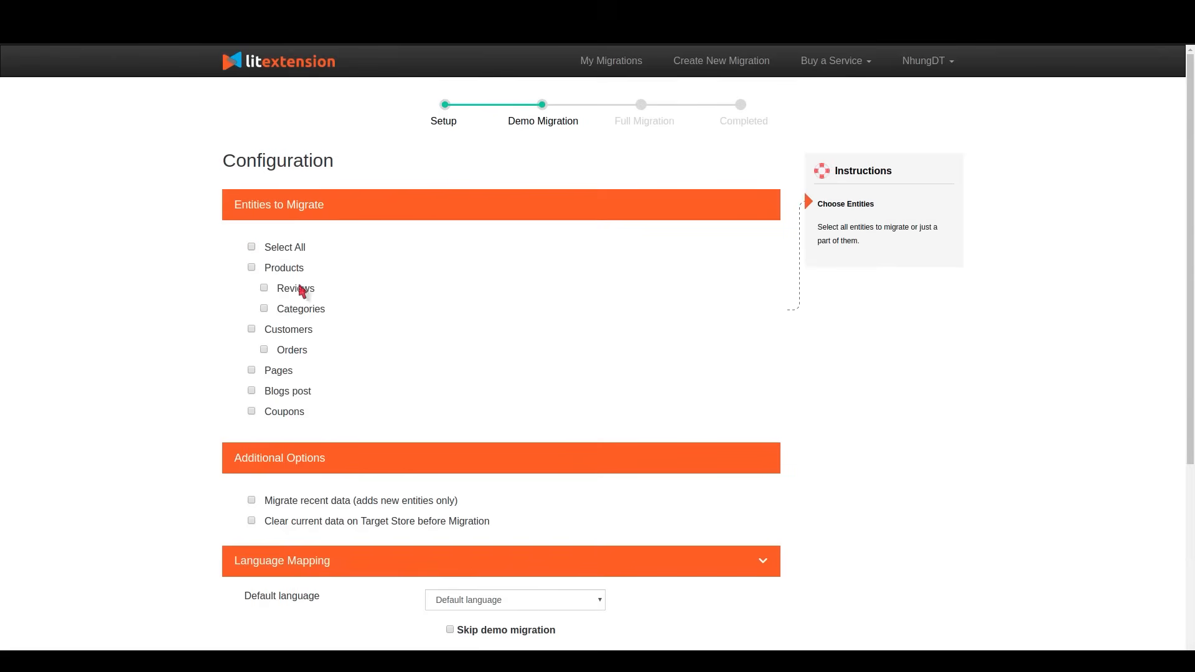
left_click(252, 247)
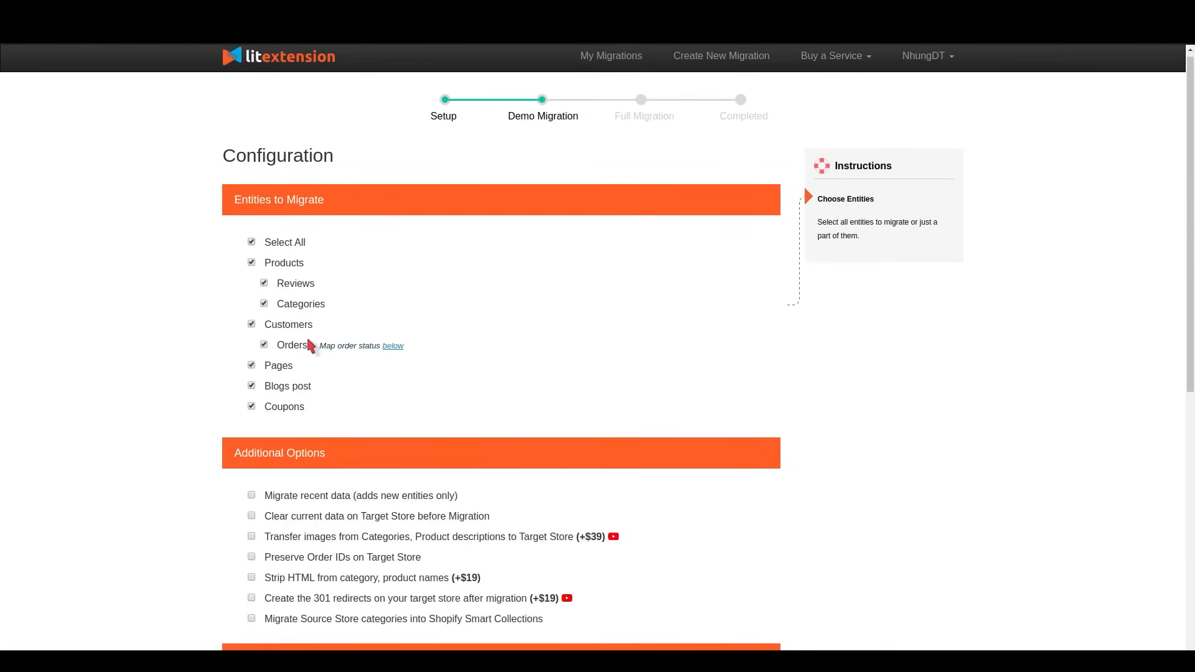
scroll("down", 3)
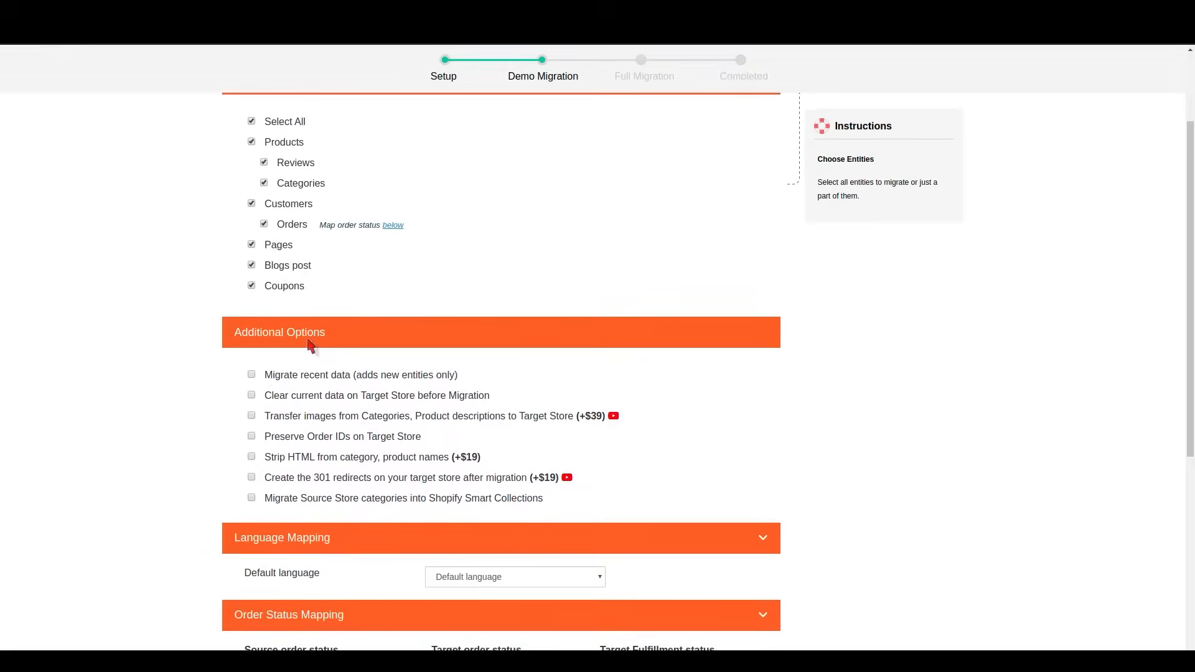
left_click(252, 389)
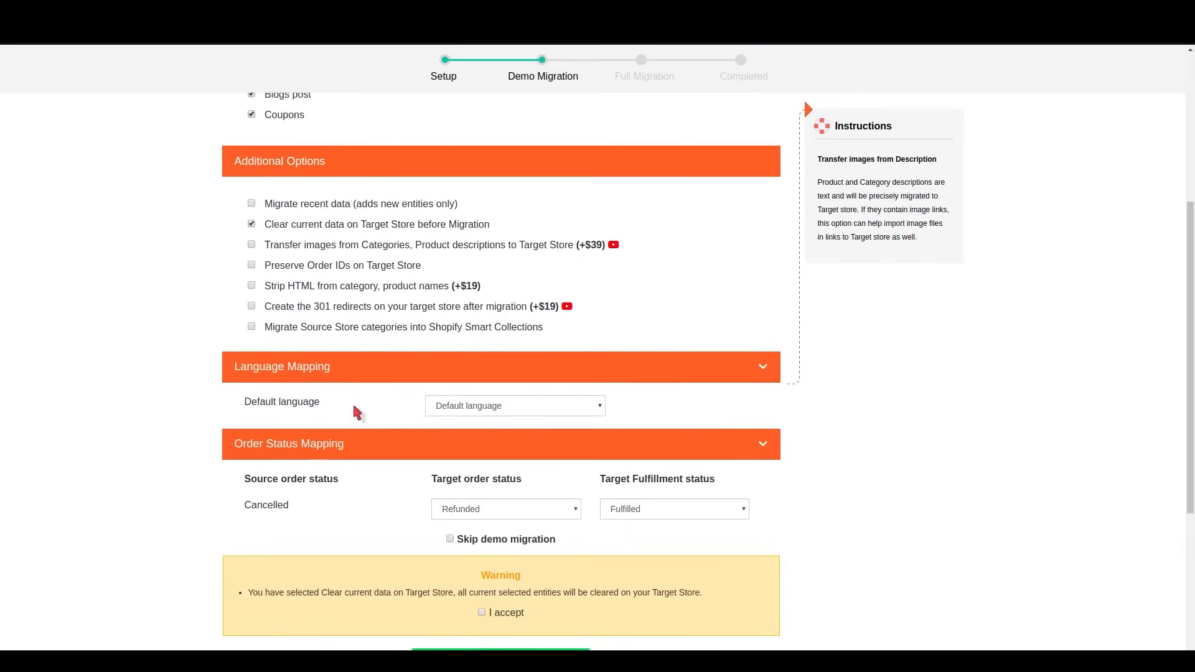
- Accept the data-clearing warning for the target store
scroll("down", 3)
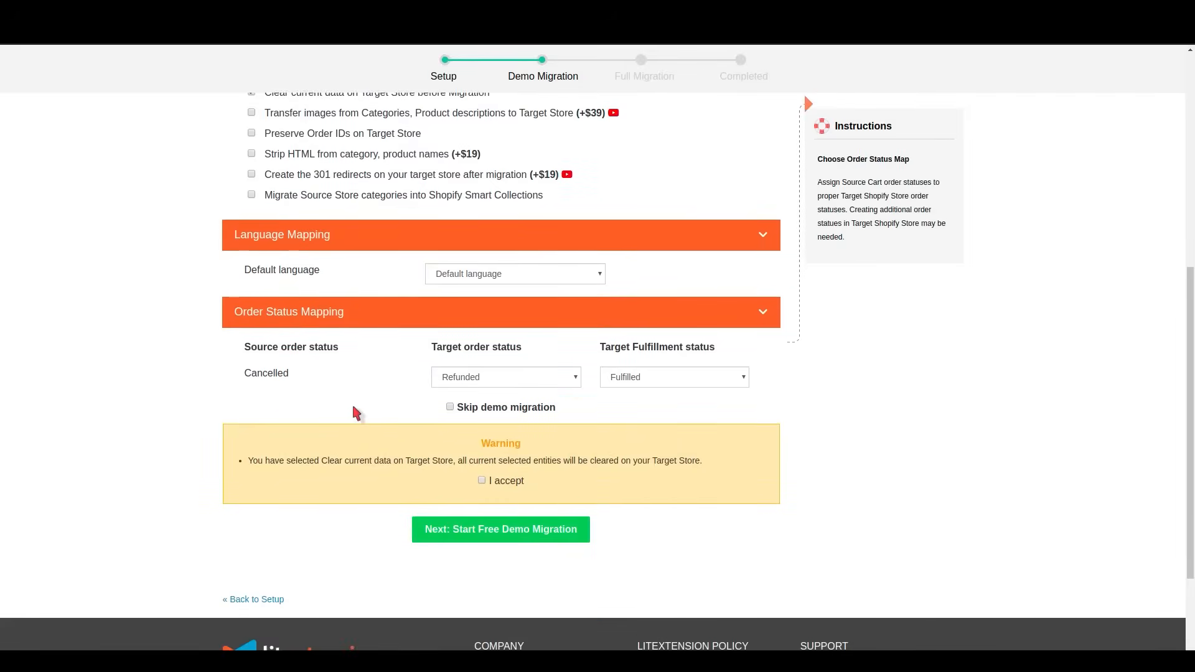
scroll("down", 3)
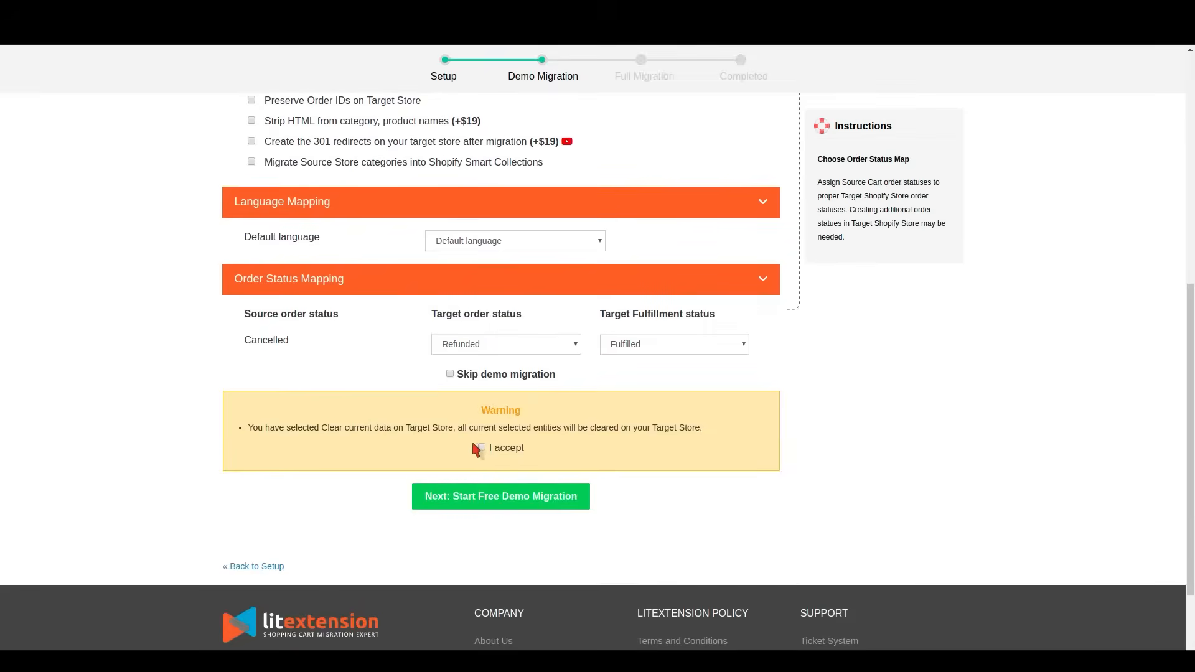
left_click(481, 448)
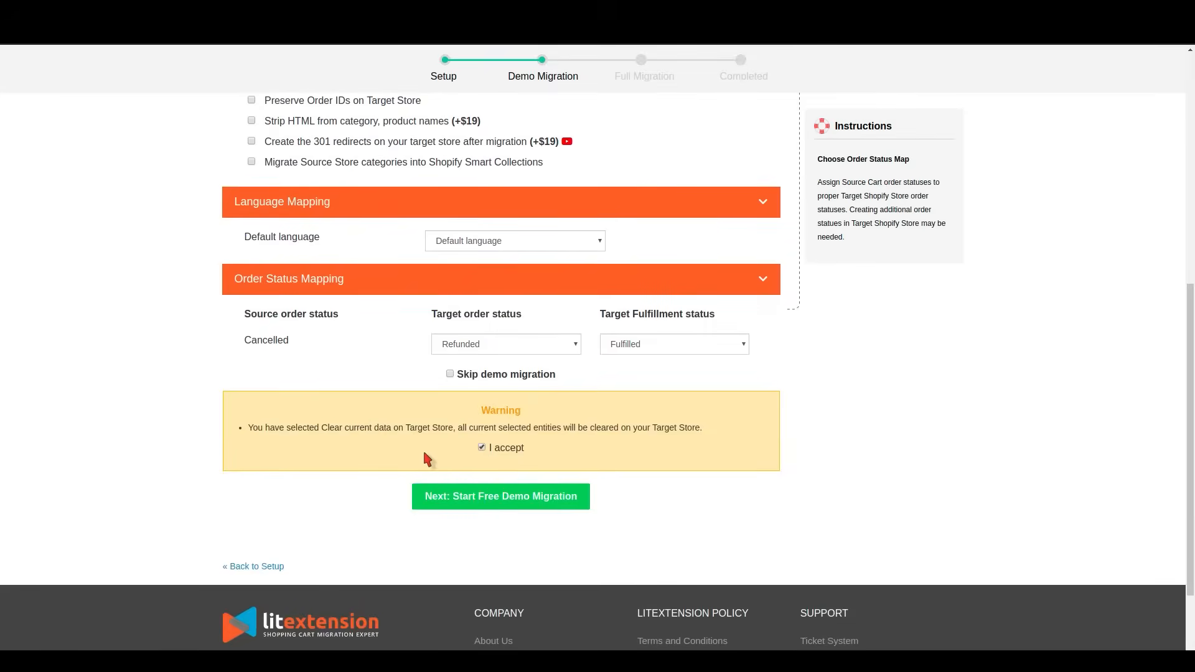
- Start the free demo migration, then view the Products list in the Shopify admin
left_click(501, 496)
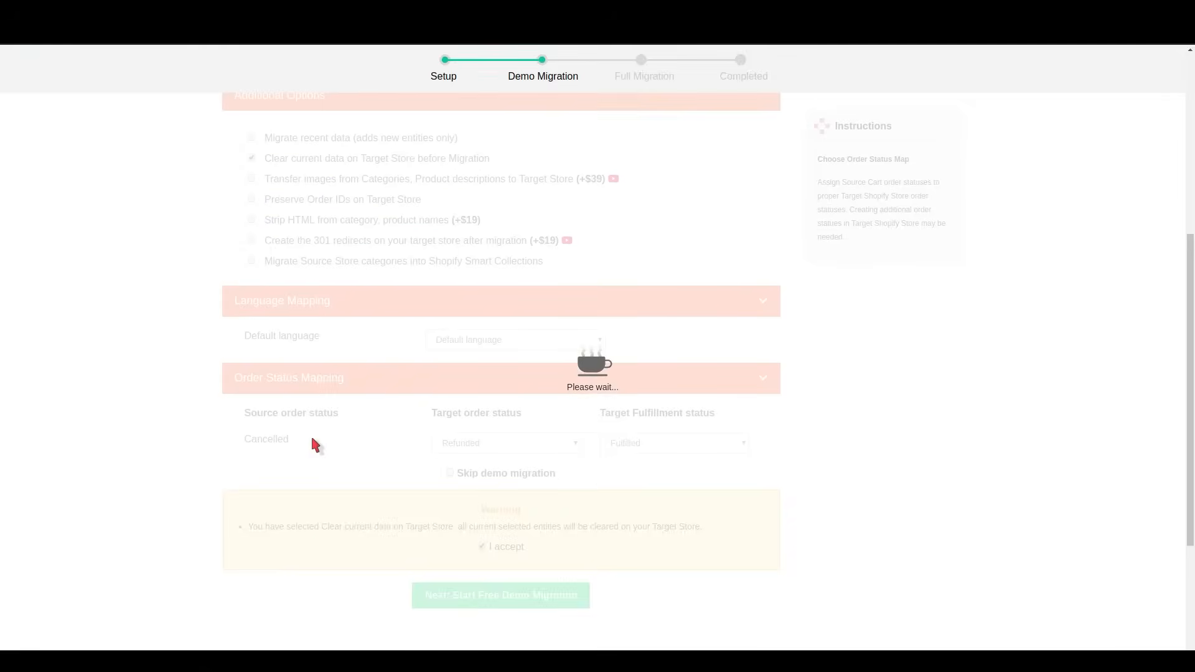
left_click(501, 595)
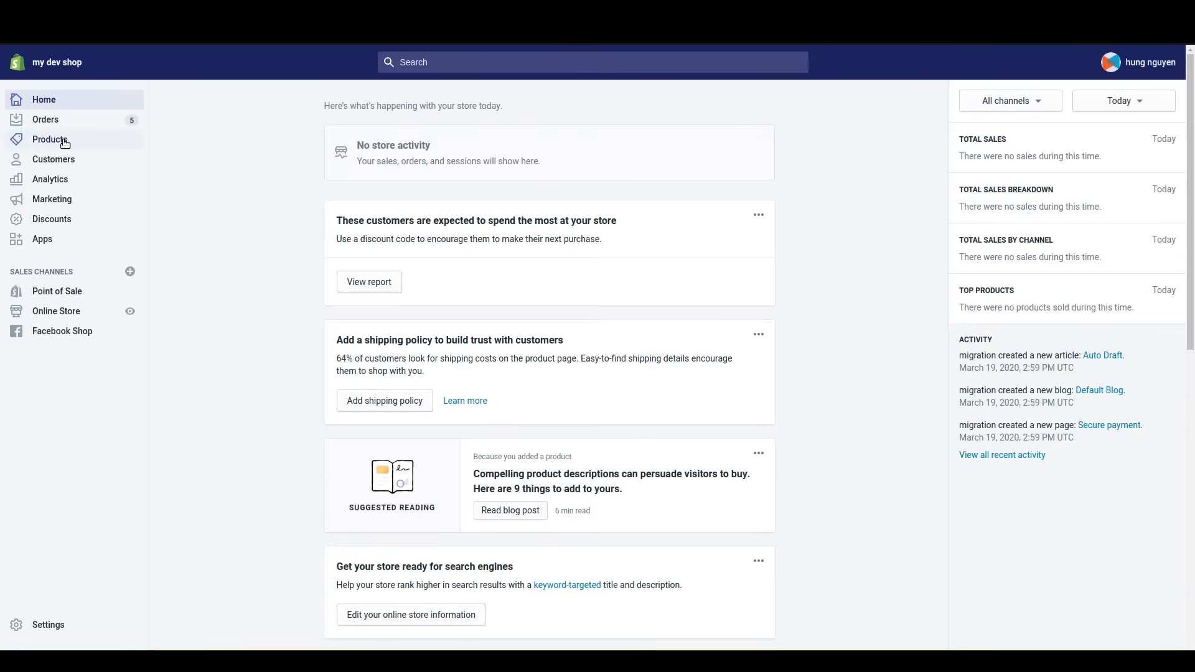
left_click(48, 139)
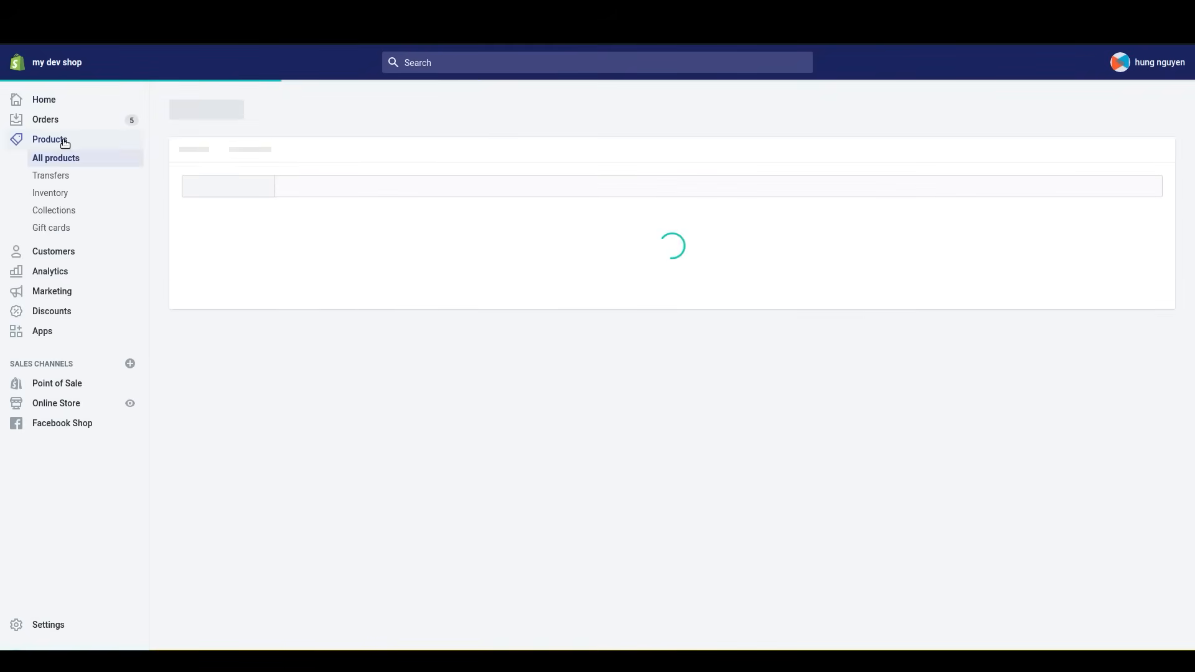